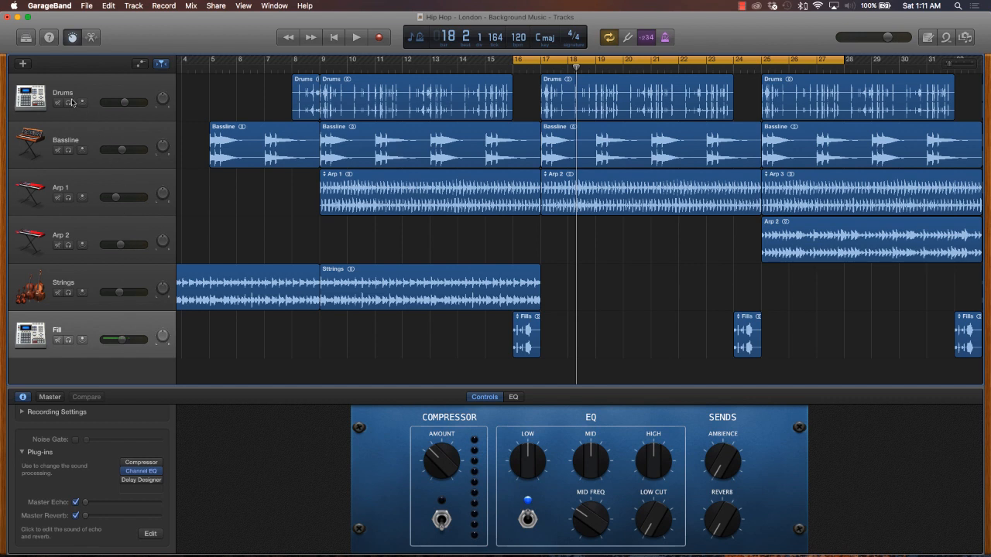
mouse_move(136, 504)
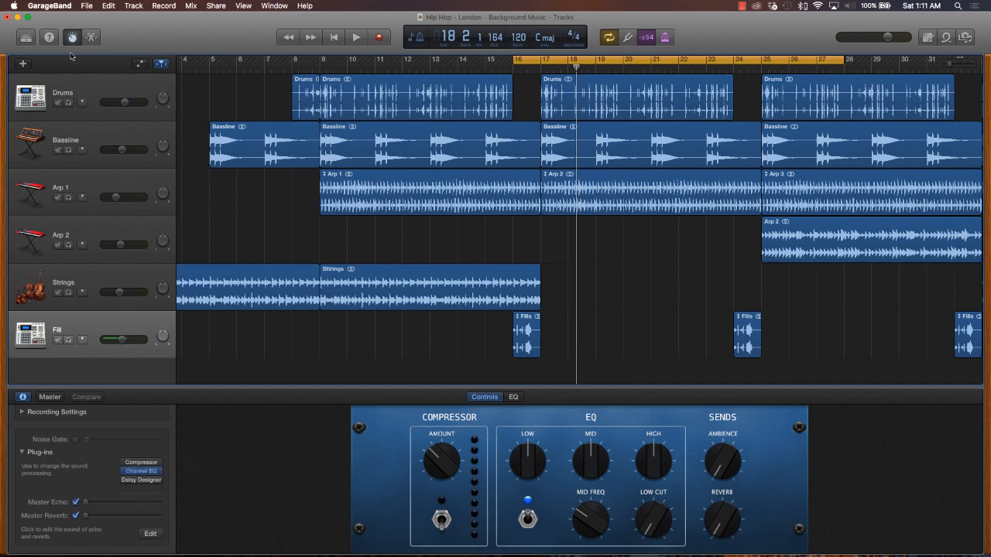
Hide Smart Controls, play the arrangement briefly from around bar 13, stop and return to the start
click(71, 37)
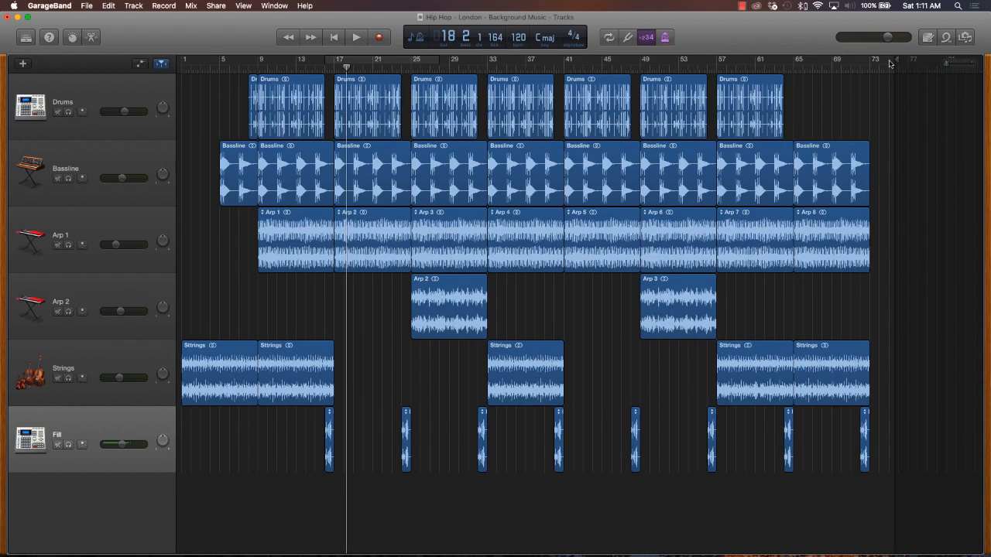
mouse_move(337, 48)
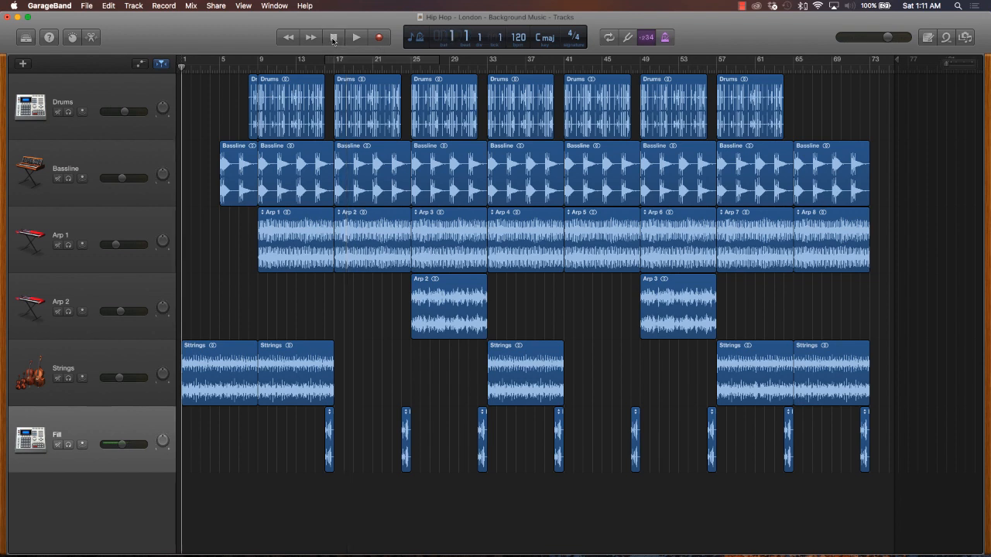
click(356, 37)
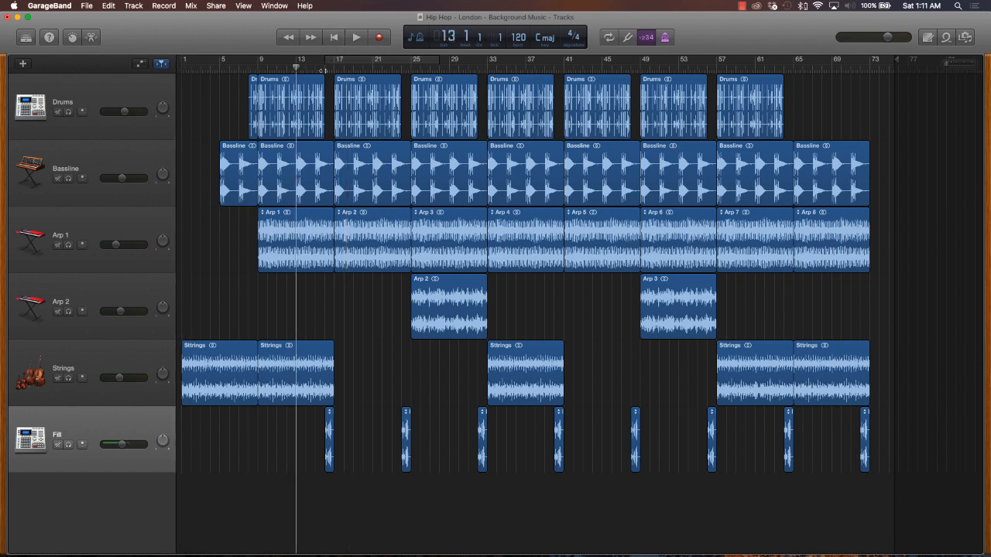
click(356, 37)
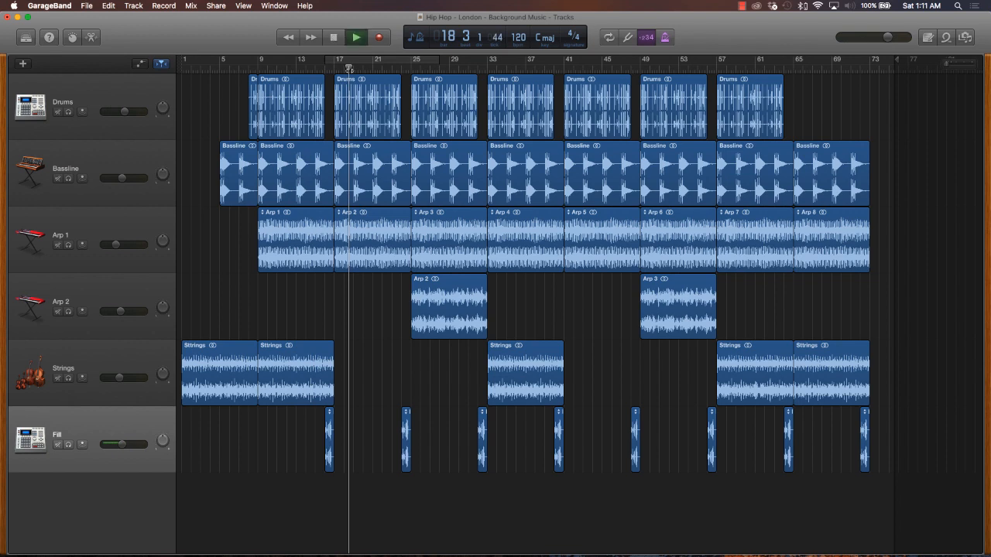
click(356, 37)
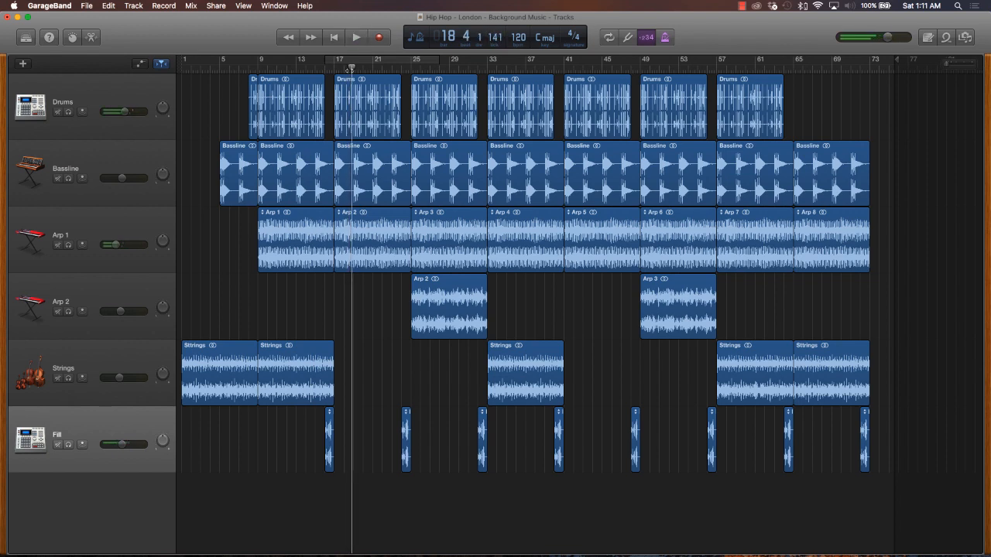
click(356, 37)
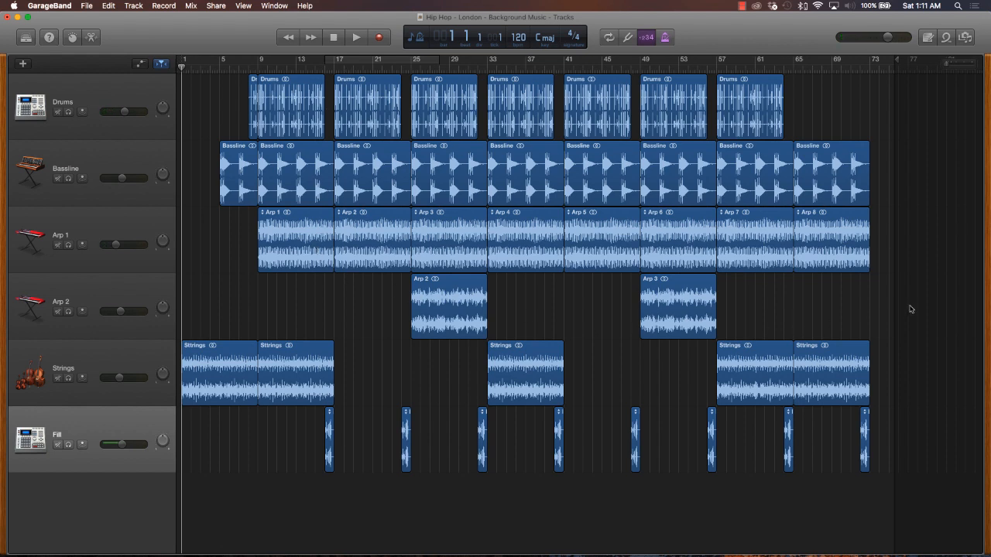
mouse_move(322, 304)
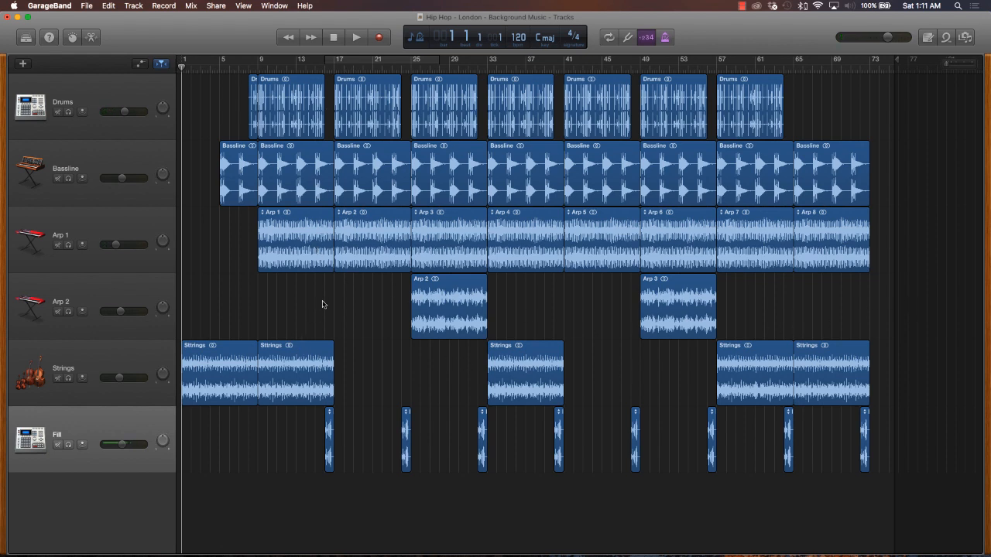
mouse_move(685, 139)
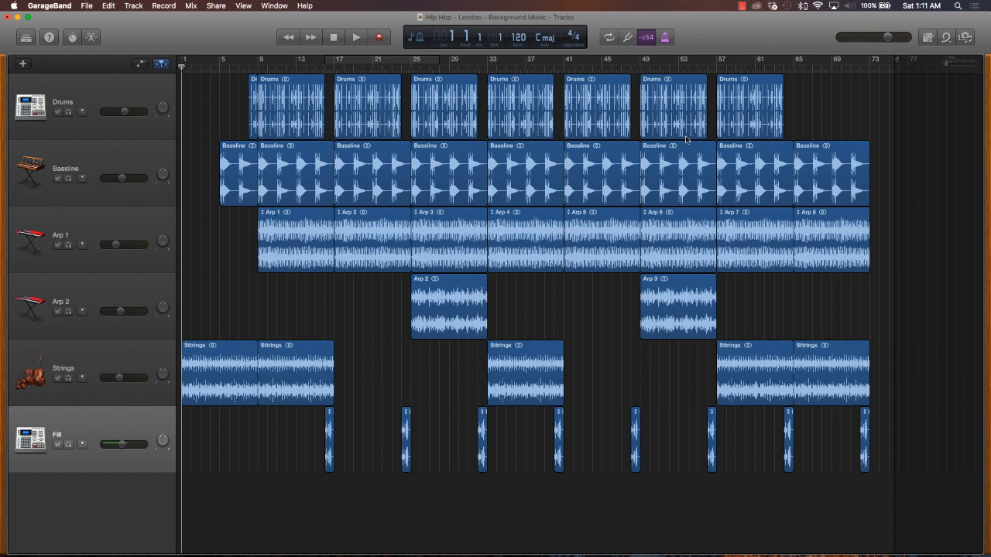
mouse_move(826, 155)
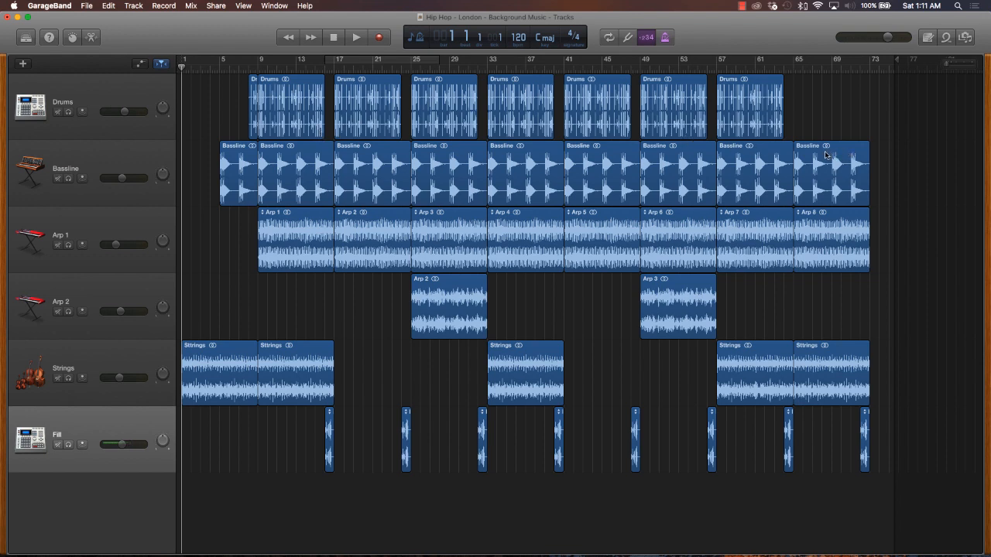
mouse_move(390, 91)
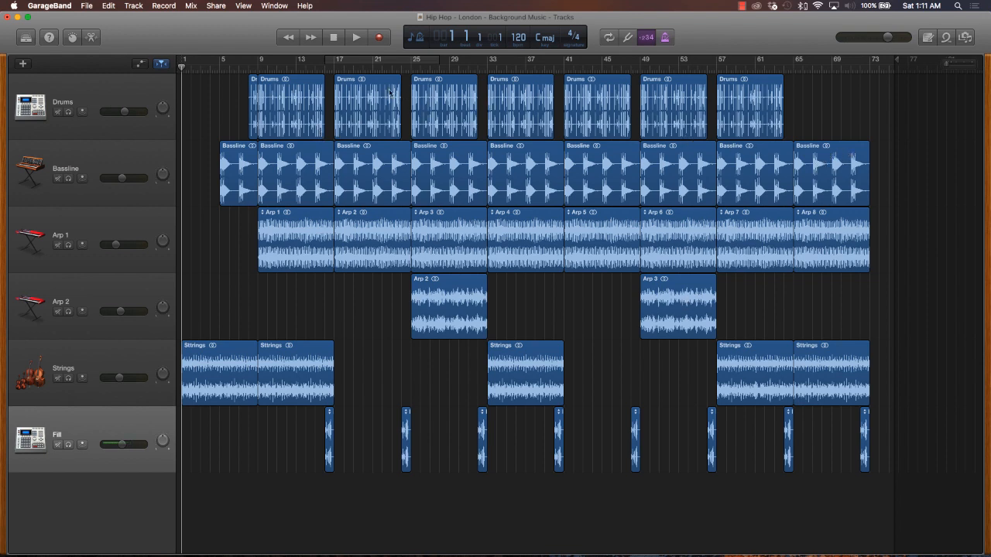
mouse_move(529, 200)
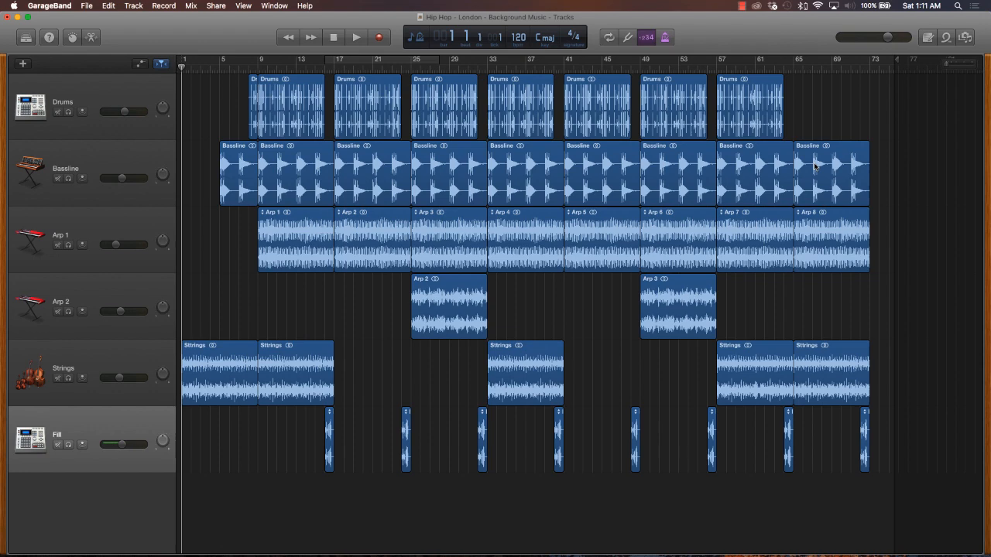
click(830, 170)
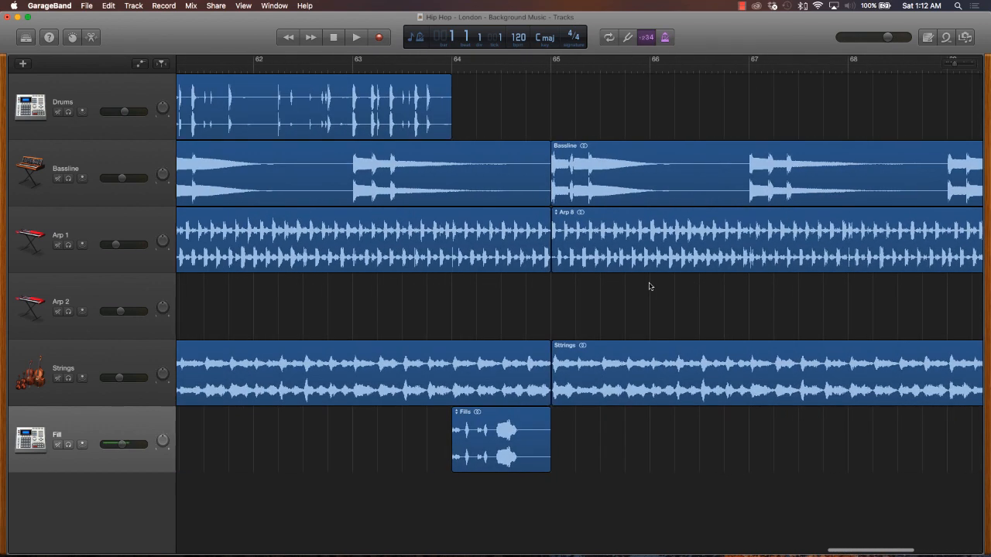
scroll(left, 3)
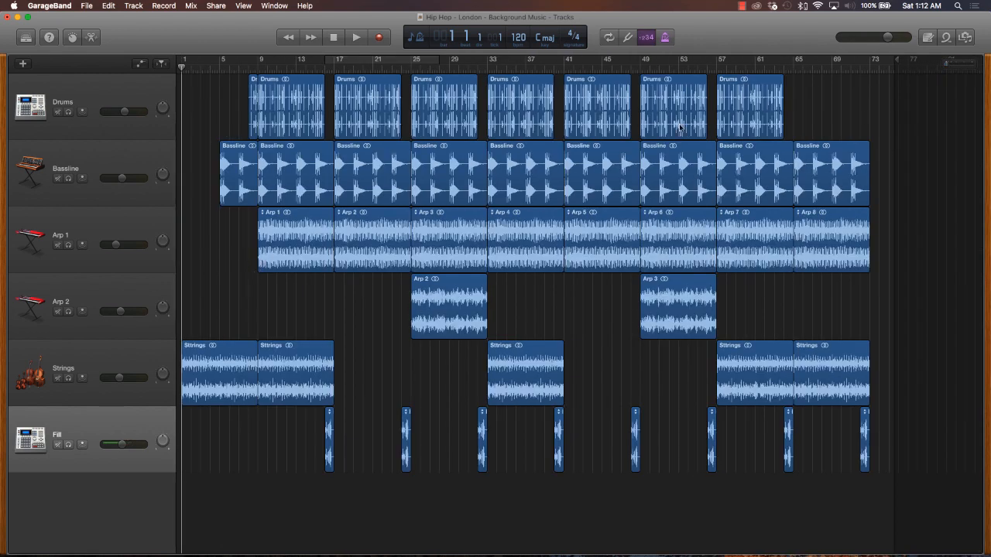
mouse_move(508, 256)
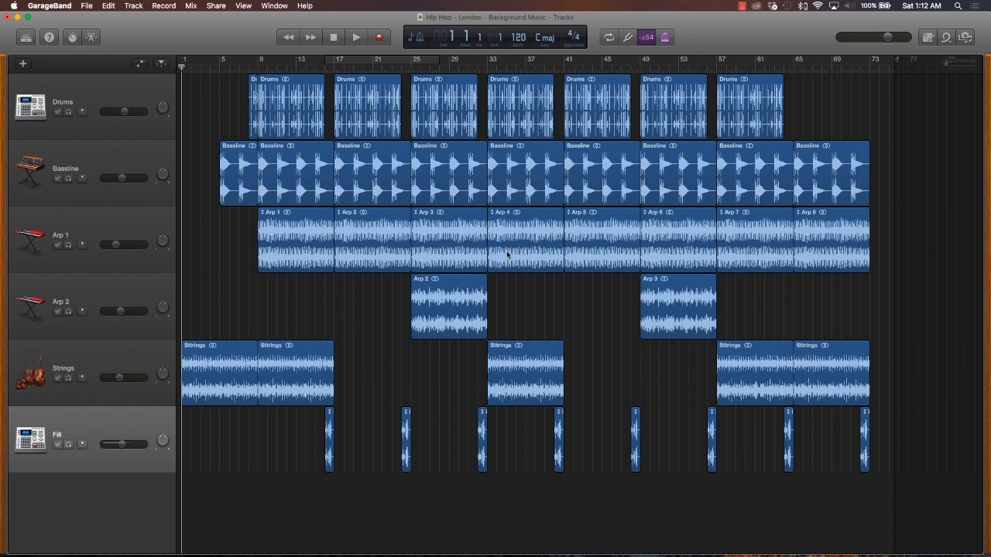
Bring up Export Song to Disk from the Share menu
click(216, 7)
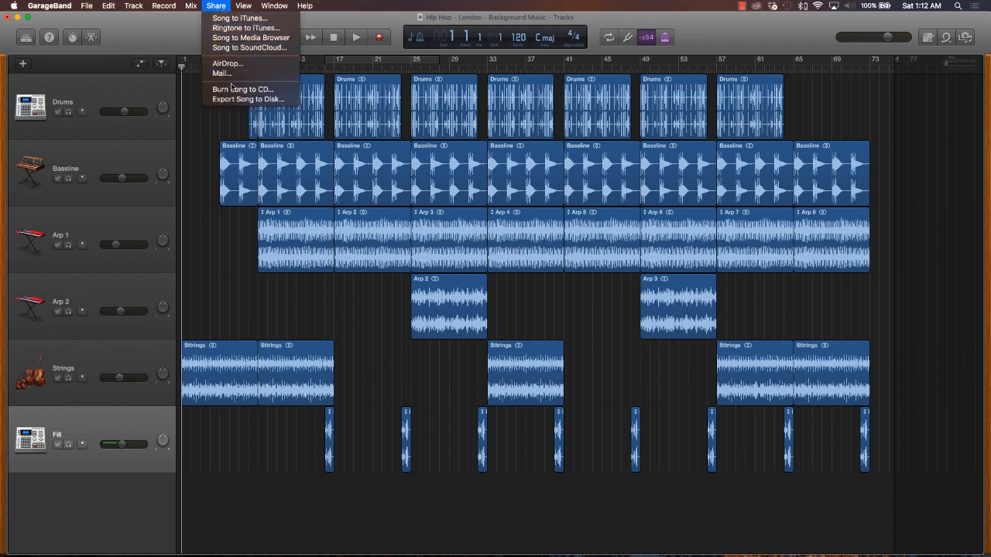
mouse_move(248, 99)
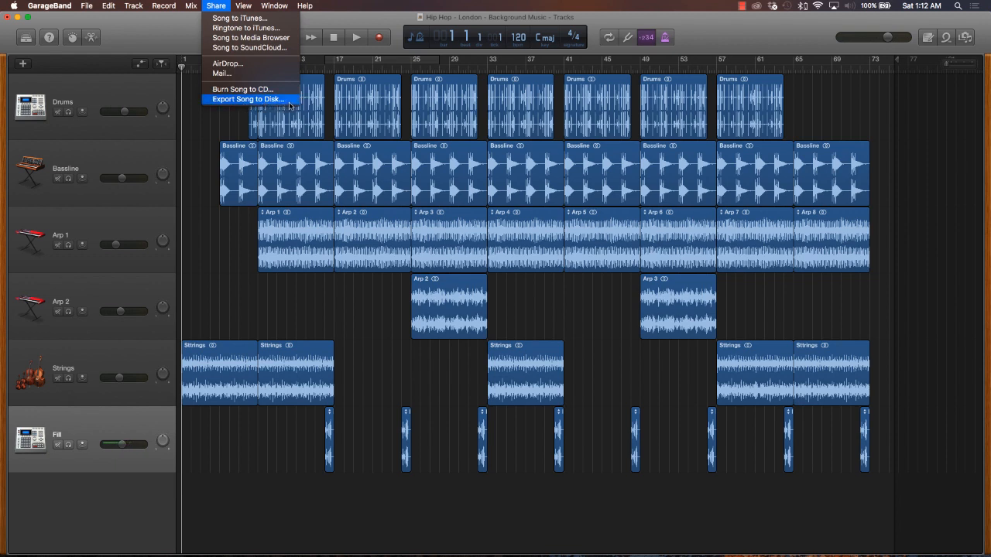
click(247, 99)
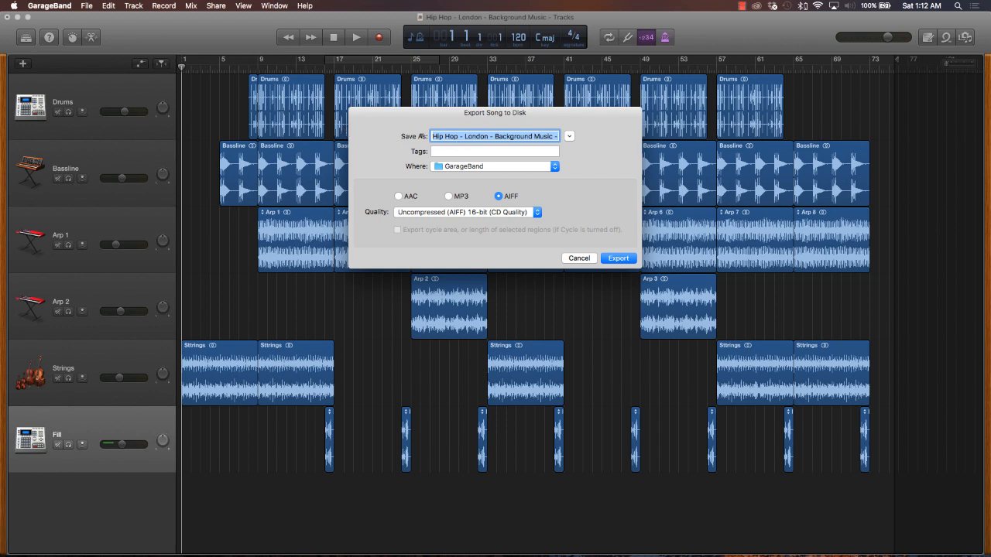
mouse_move(403, 130)
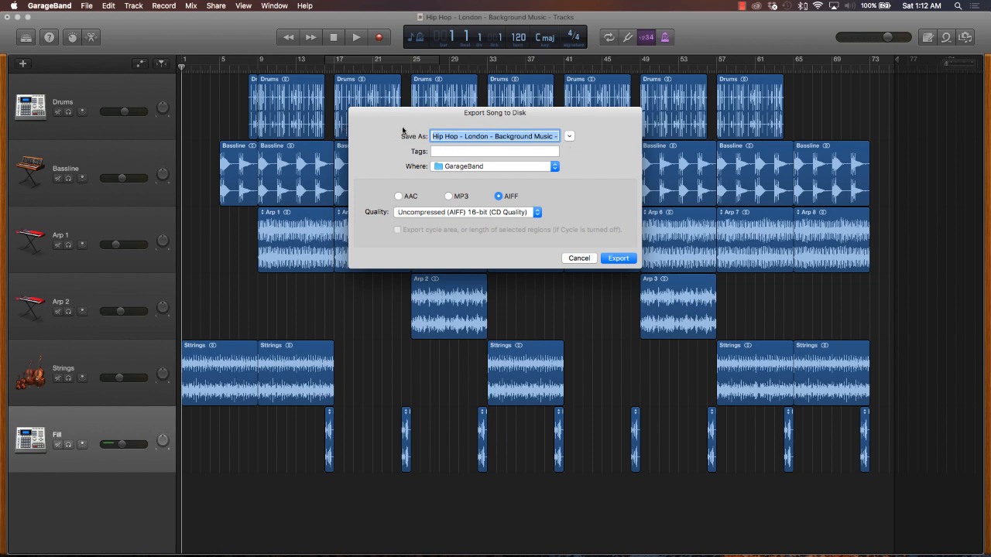
Replace the export file name with 'London - Hip Hop - Background Music'
click(494, 136)
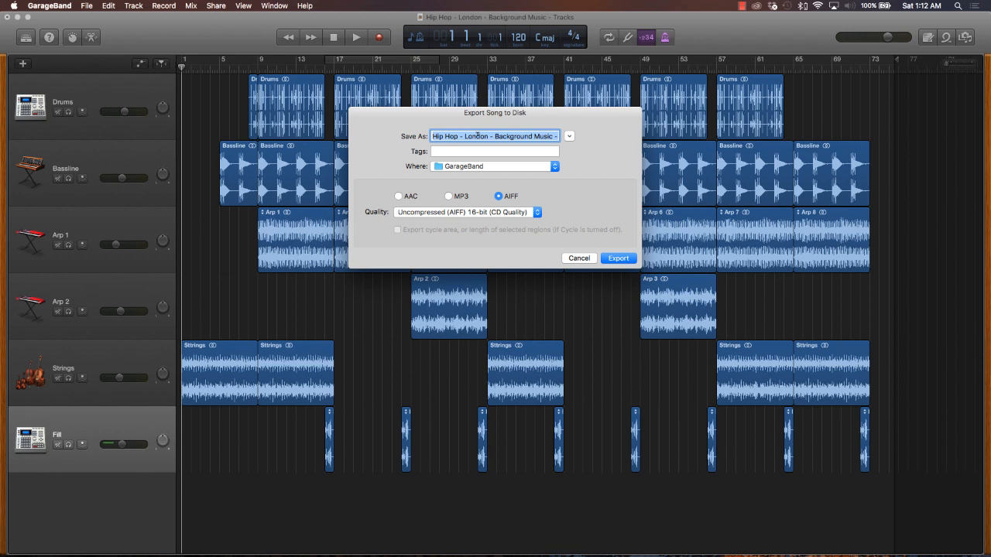
text(London)
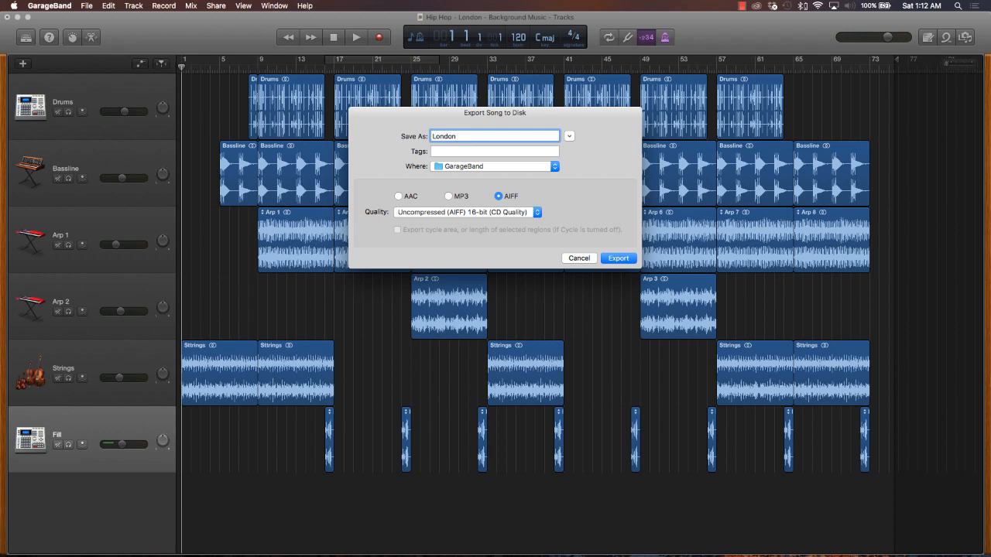
text(- Hip Hop -)
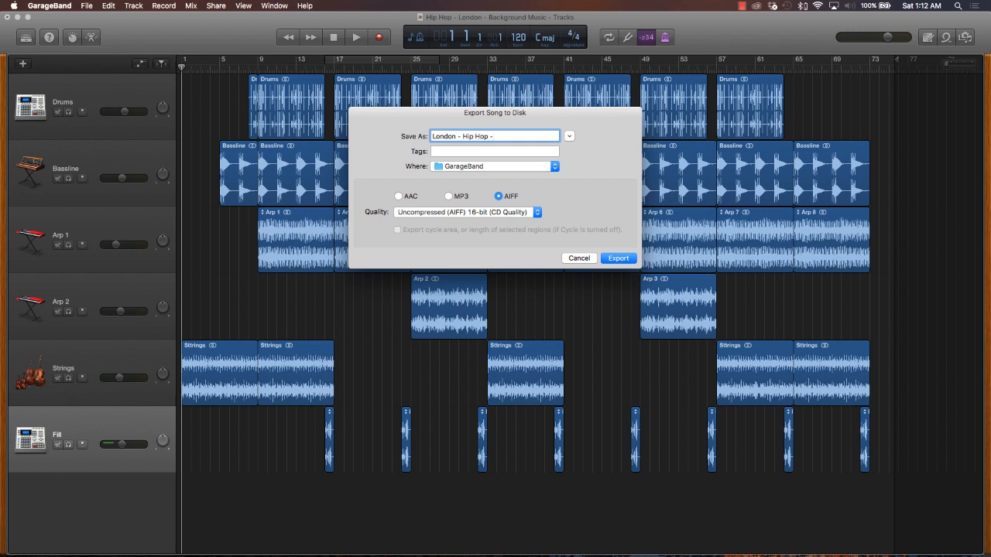
text(Back)
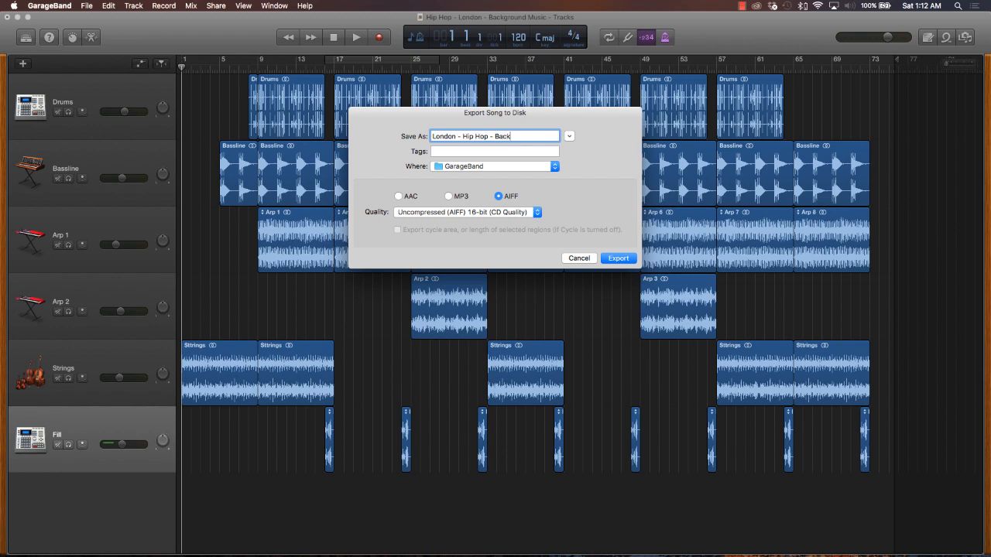
text(grp)
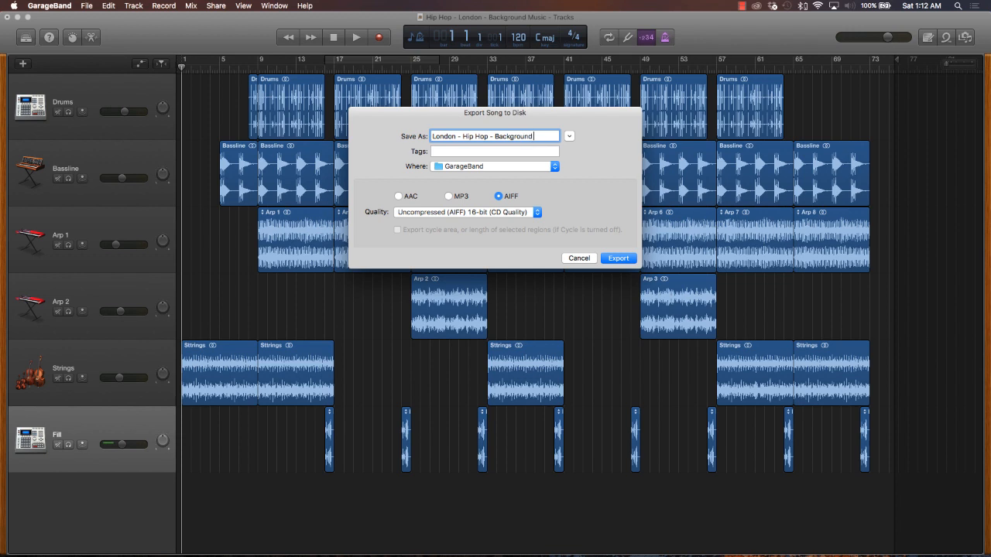
text(Music)
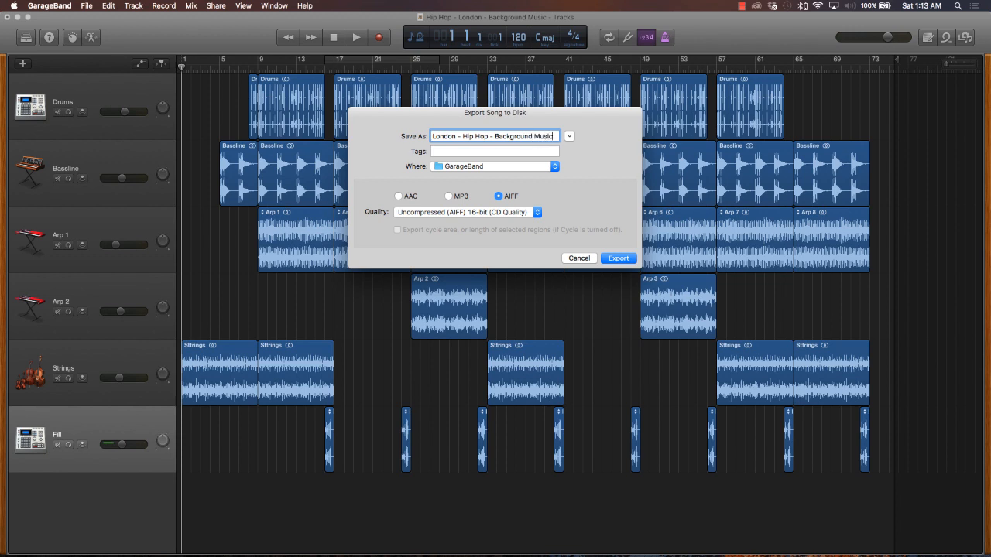
mouse_move(431, 172)
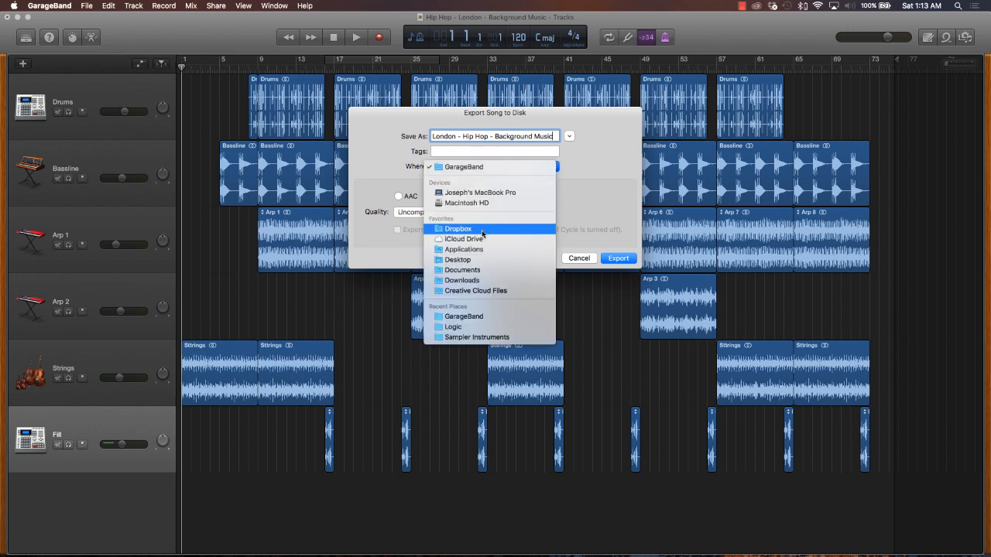
Target the Desktop and set the format to MP3 at High Quality, 192 kbit/s
click(457, 260)
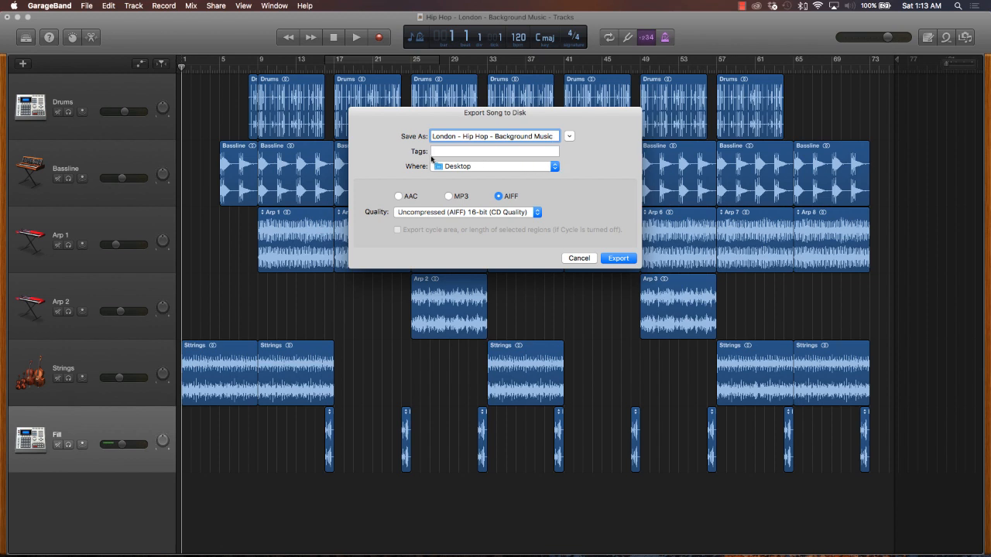
mouse_move(545, 212)
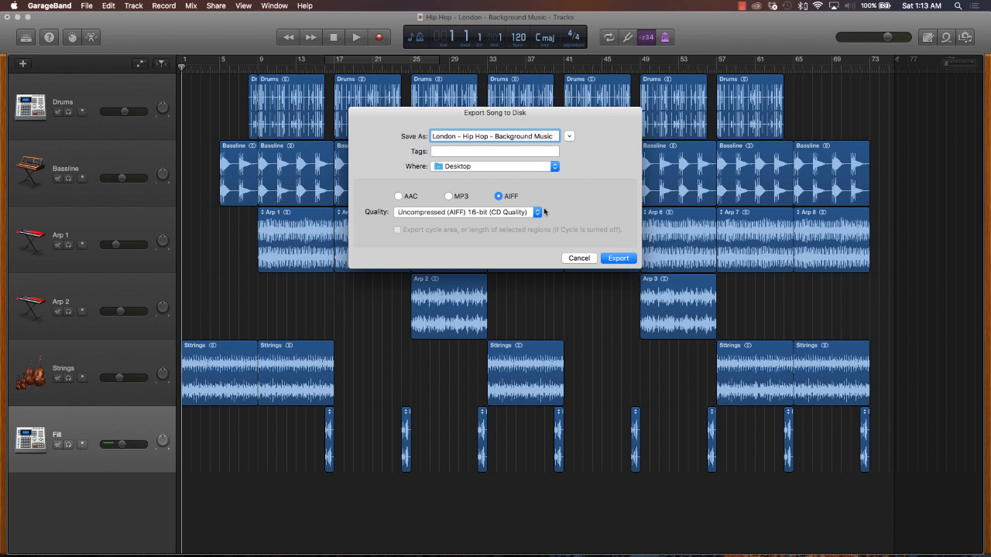
mouse_move(558, 159)
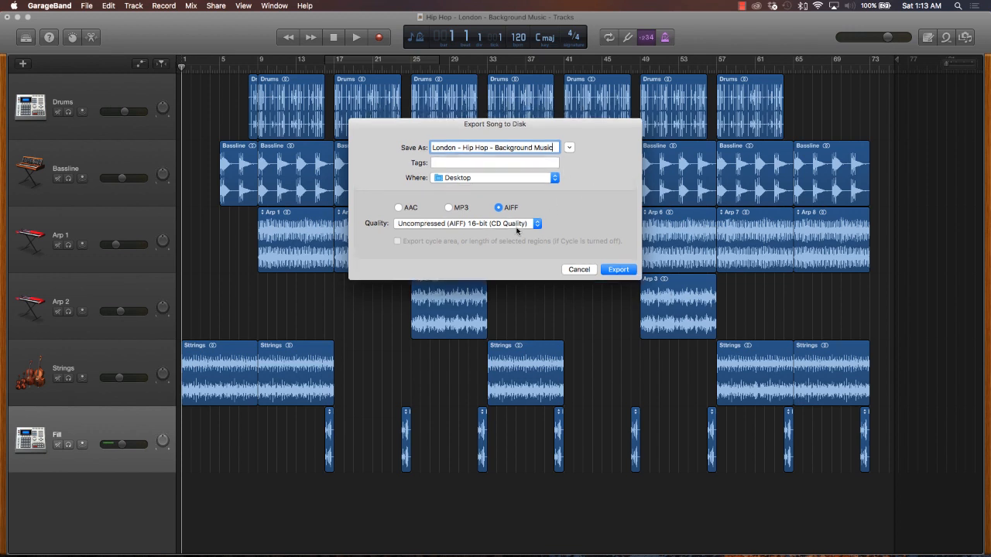
mouse_move(513, 224)
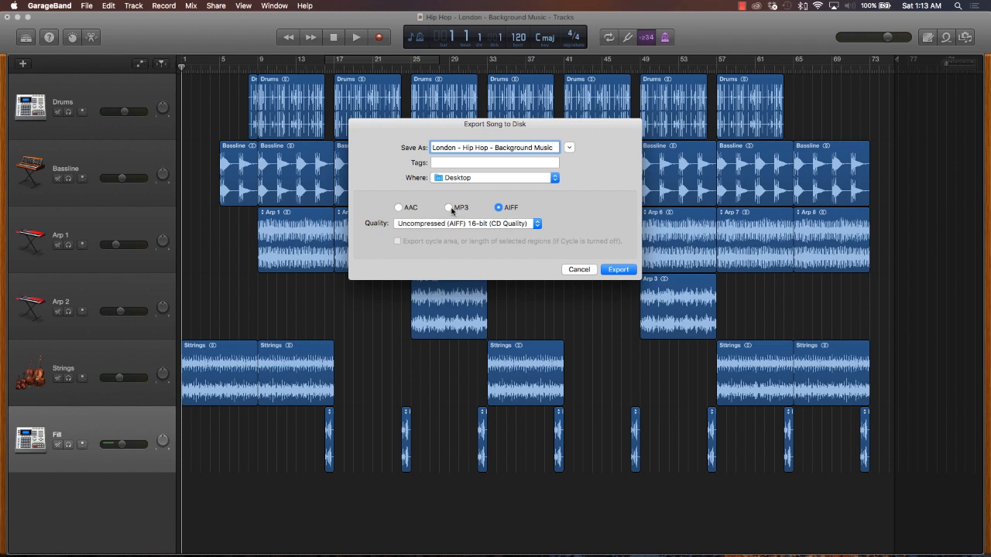
click(449, 207)
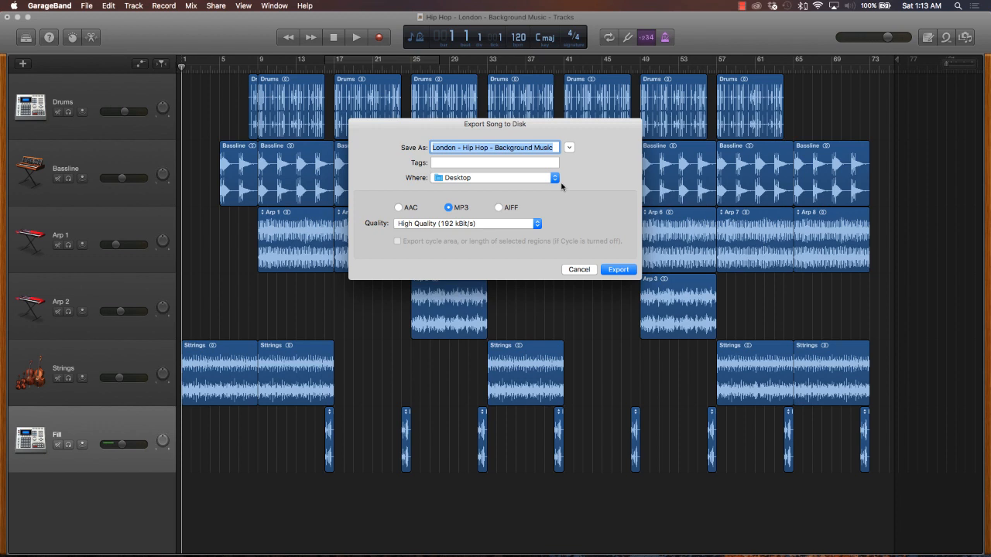
mouse_move(439, 242)
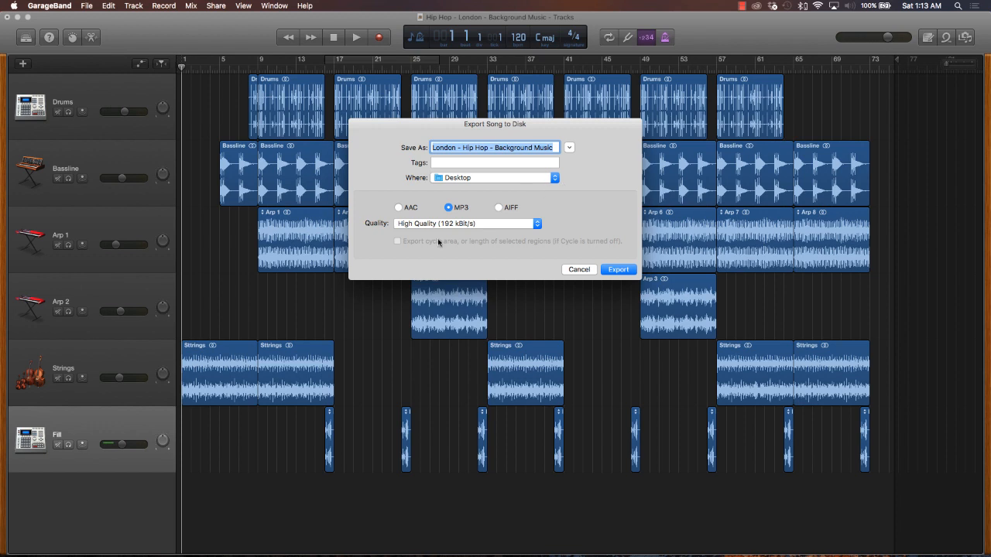
click(466, 223)
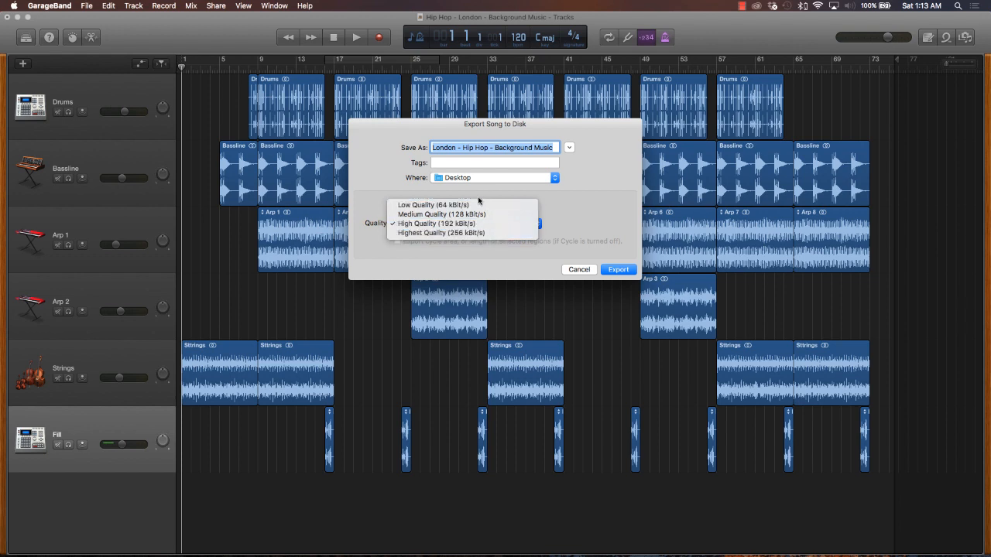
mouse_move(441, 214)
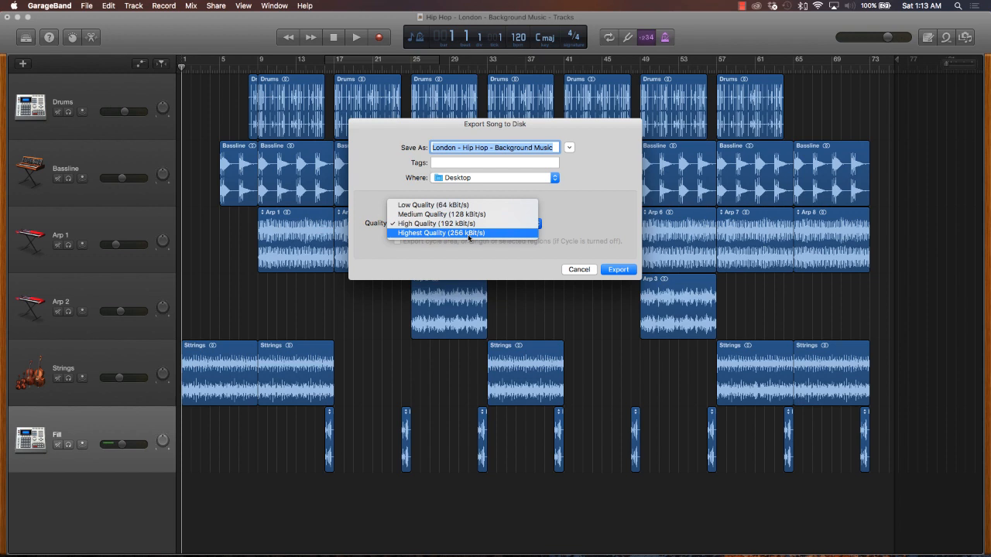
mouse_move(477, 235)
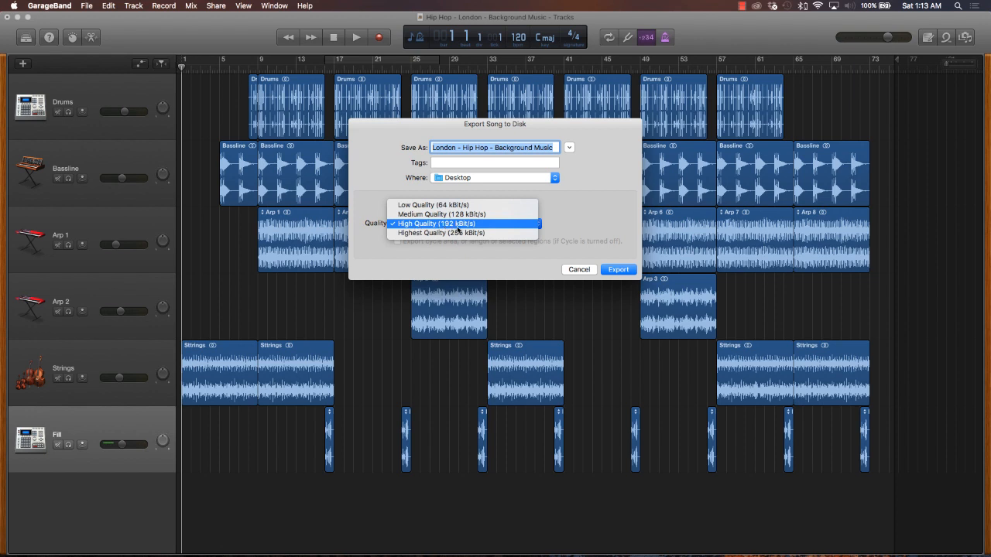
mouse_move(490, 233)
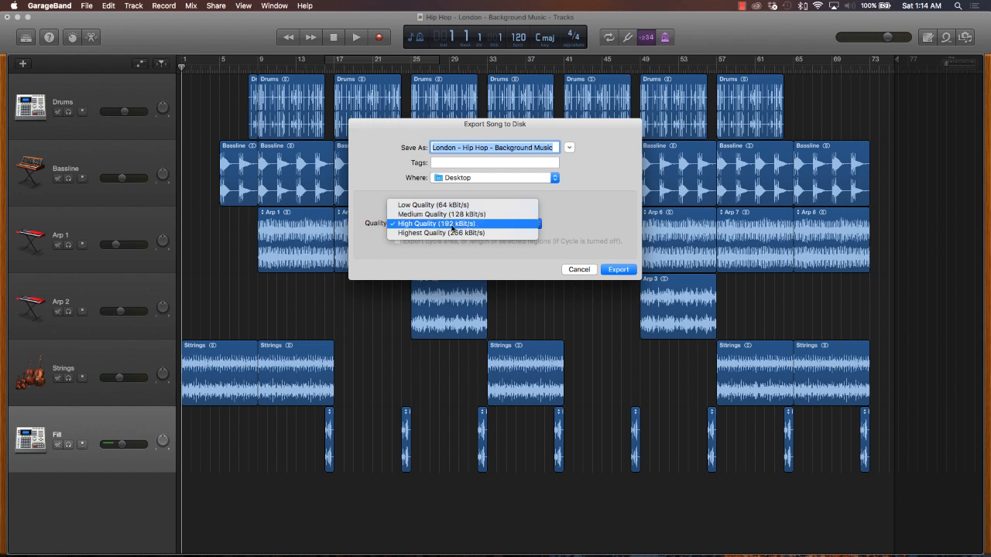
click(440, 222)
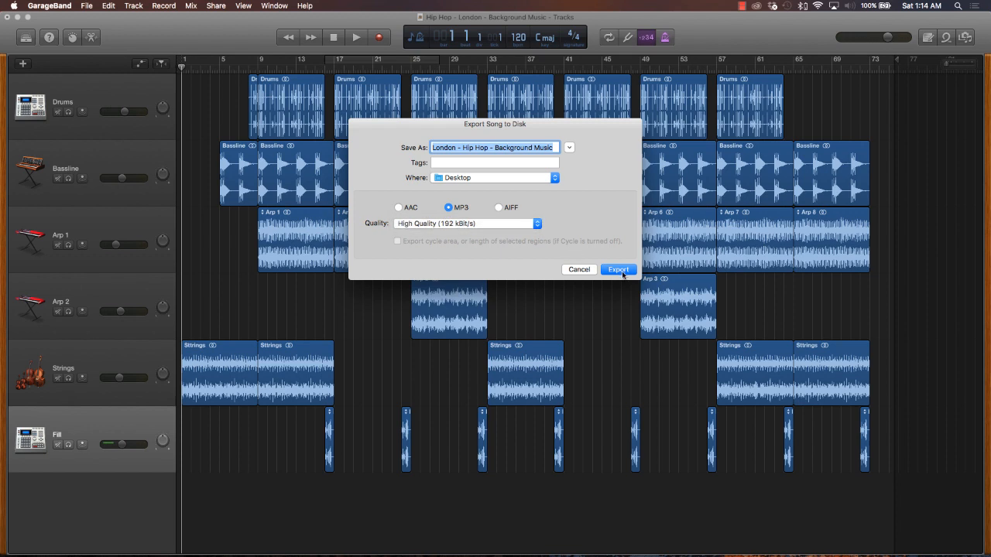
Run the export, creating the MP3 on the Desktop
click(617, 269)
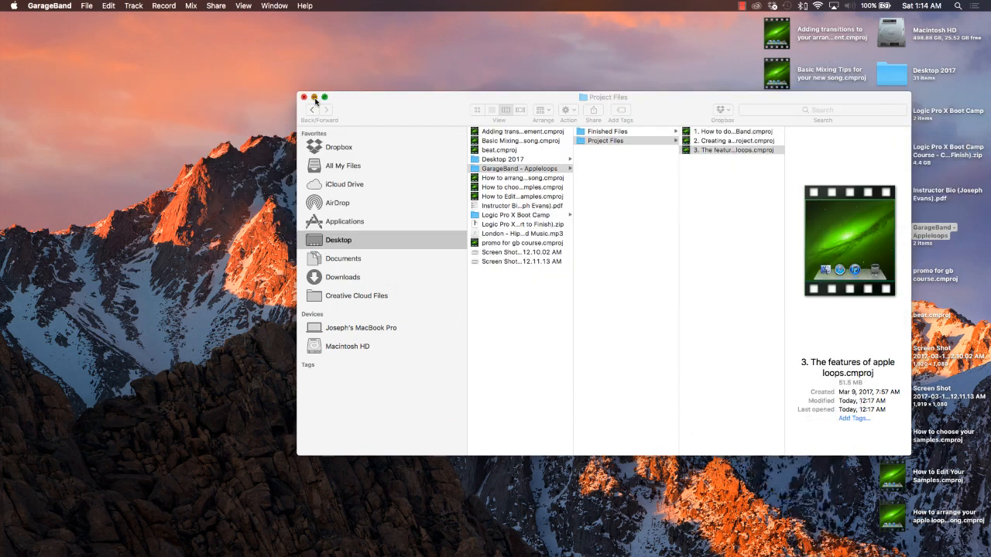
Close the Finder window and move the exported MP3 aside on the Desktop
click(304, 96)
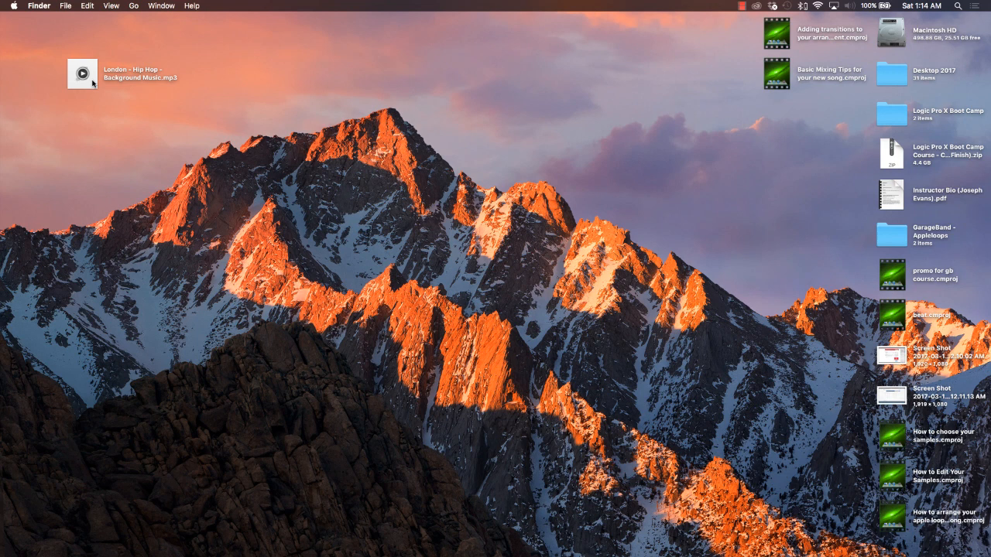
click(82, 73)
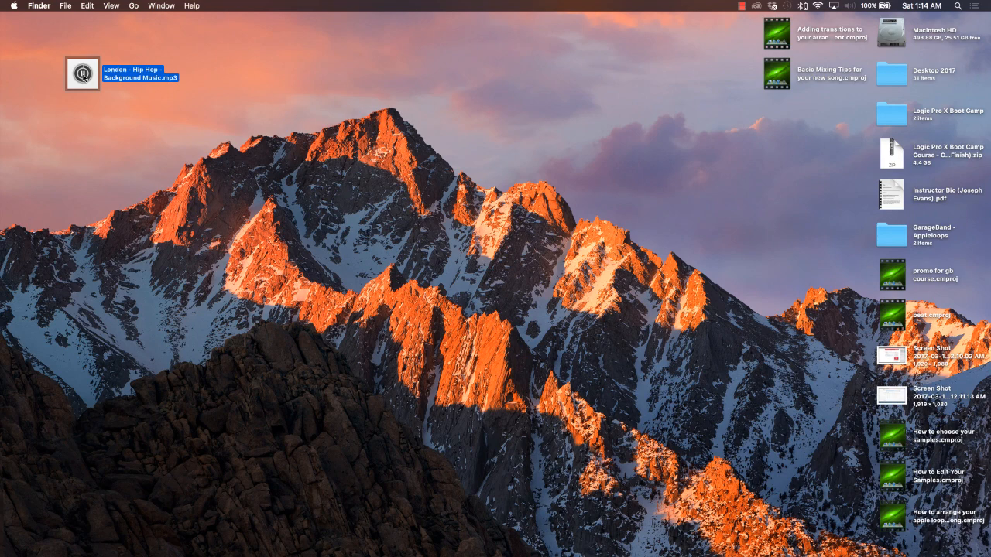
drag(82, 73, 843, 123)
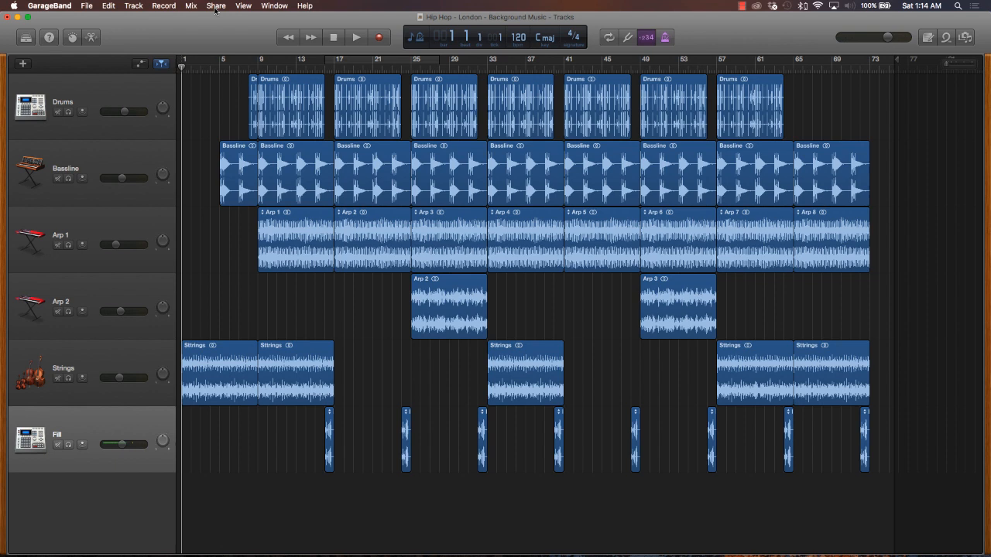
Reopen Export Song to Disk and switch the format to uncompressed 16-bit AIFF
click(216, 6)
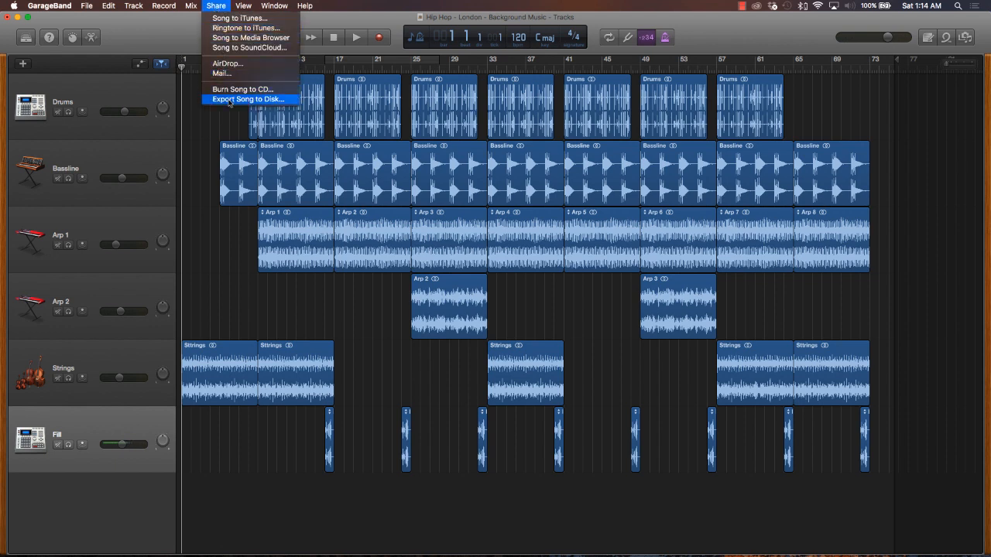
click(248, 99)
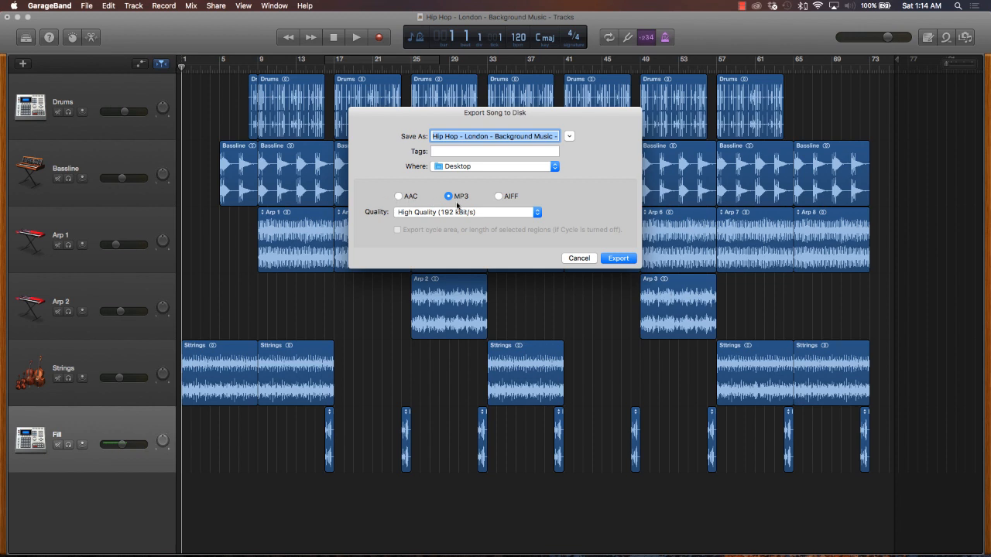
mouse_move(521, 202)
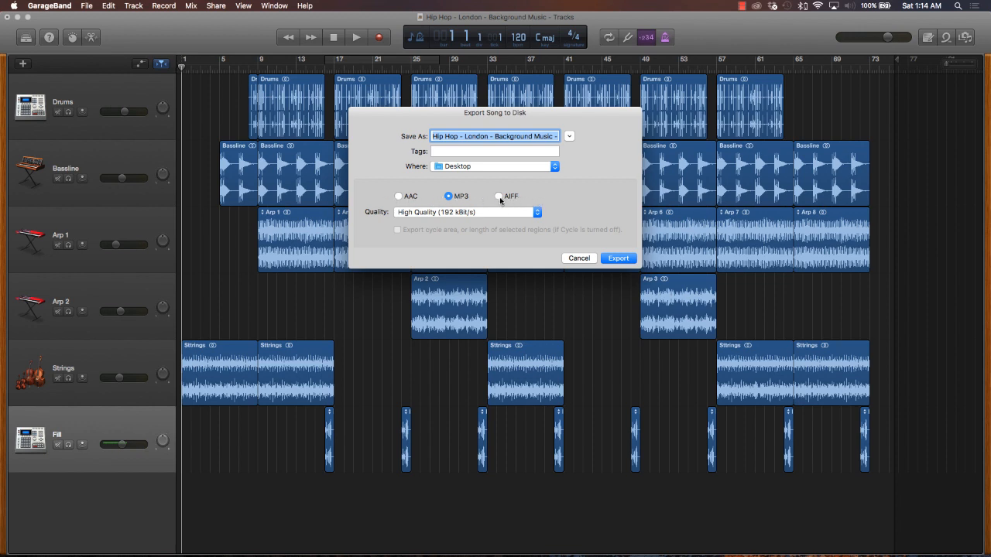
click(499, 195)
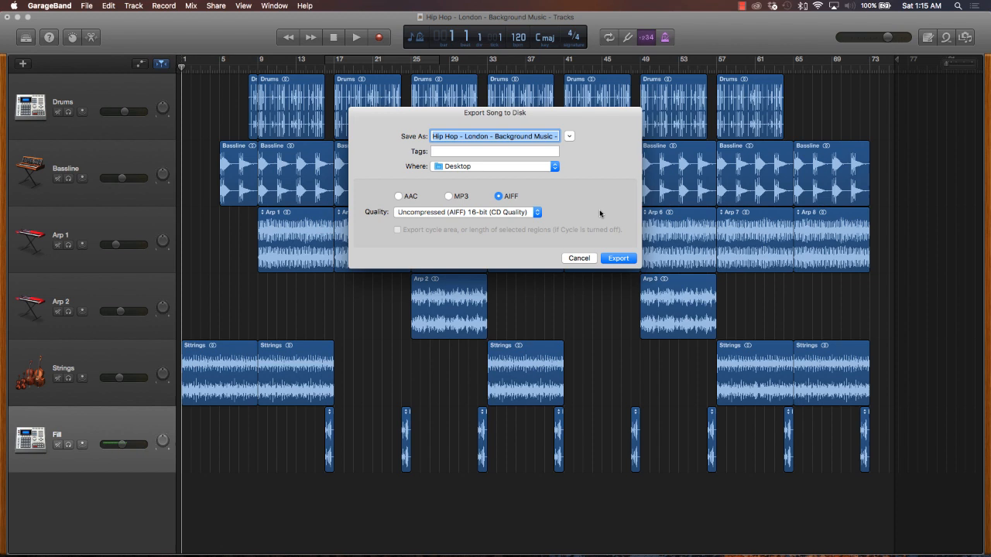
mouse_move(596, 214)
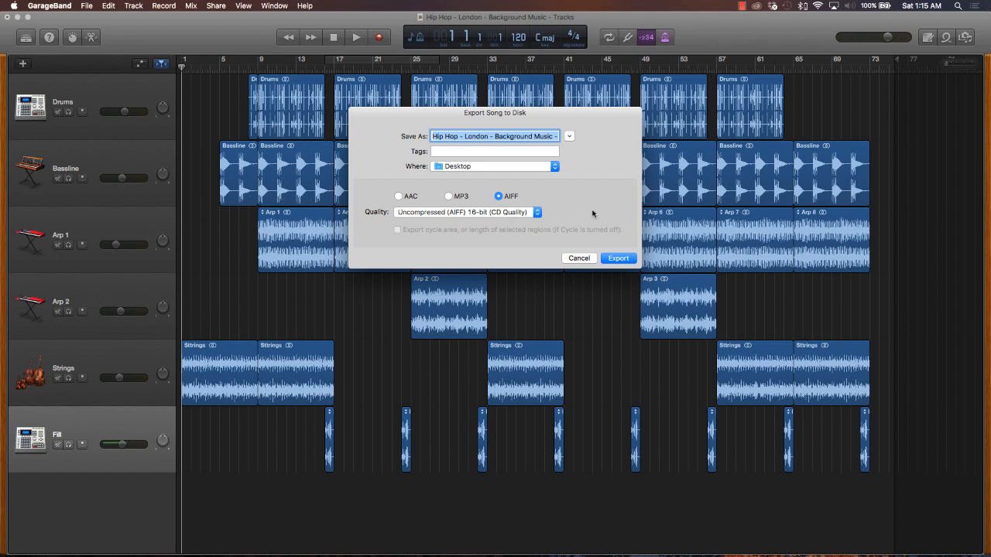
mouse_move(520, 204)
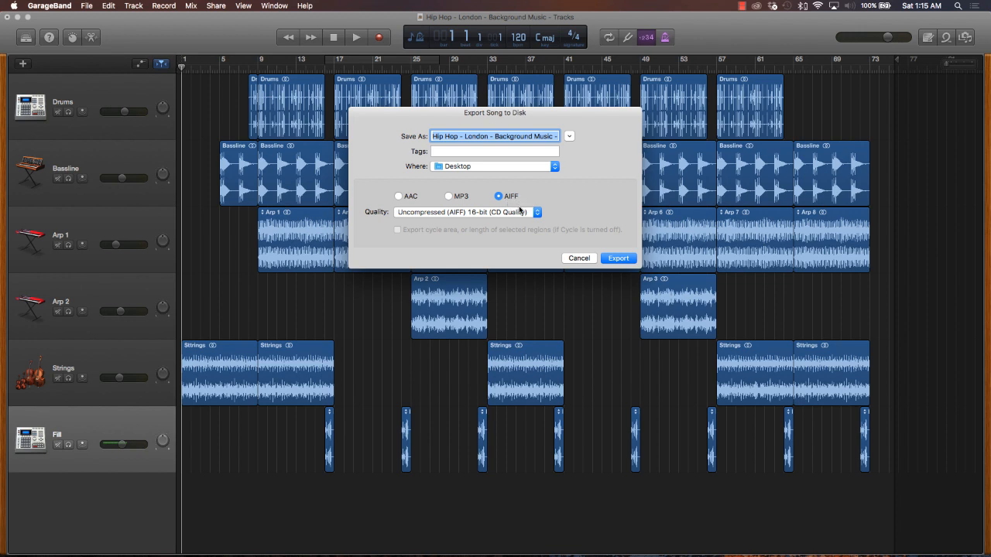
mouse_move(514, 211)
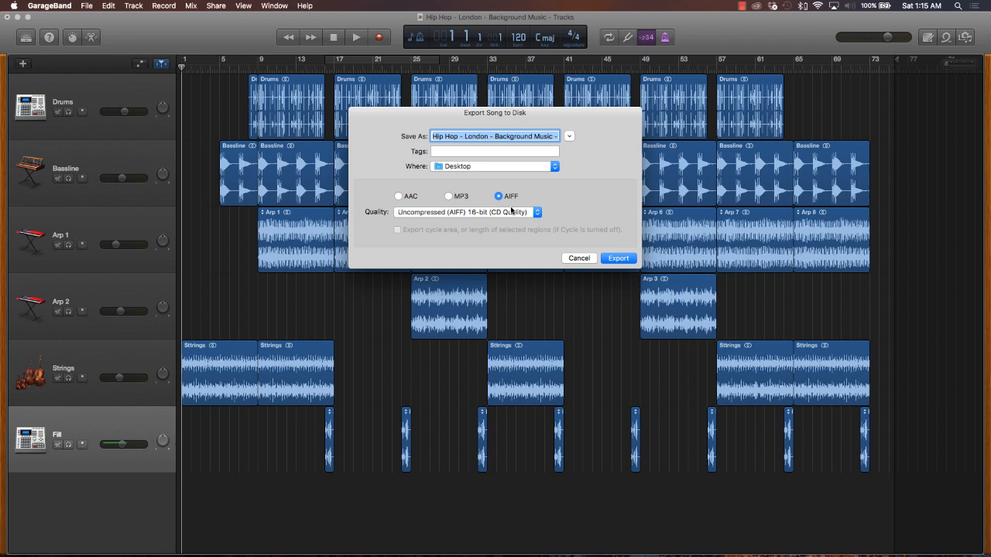
mouse_move(584, 246)
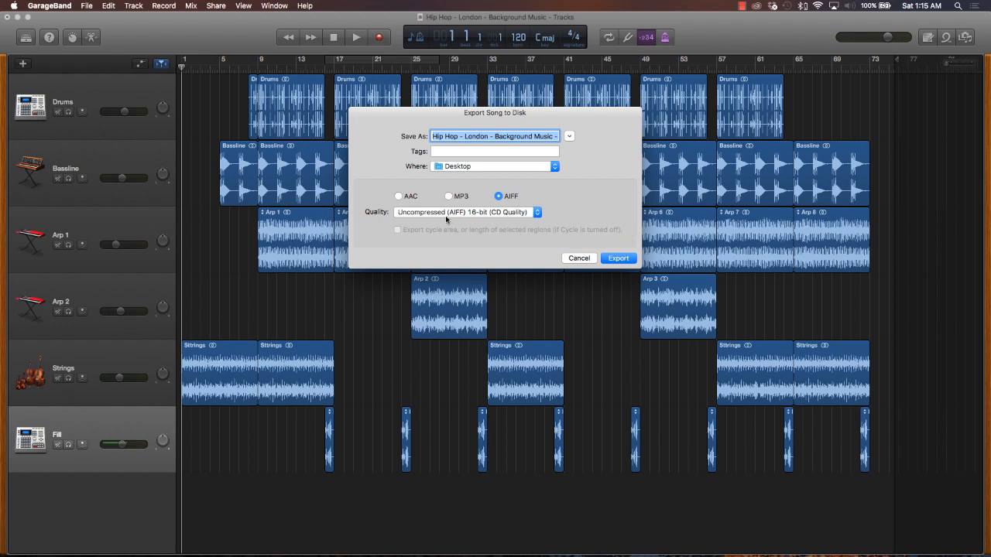
mouse_move(436, 220)
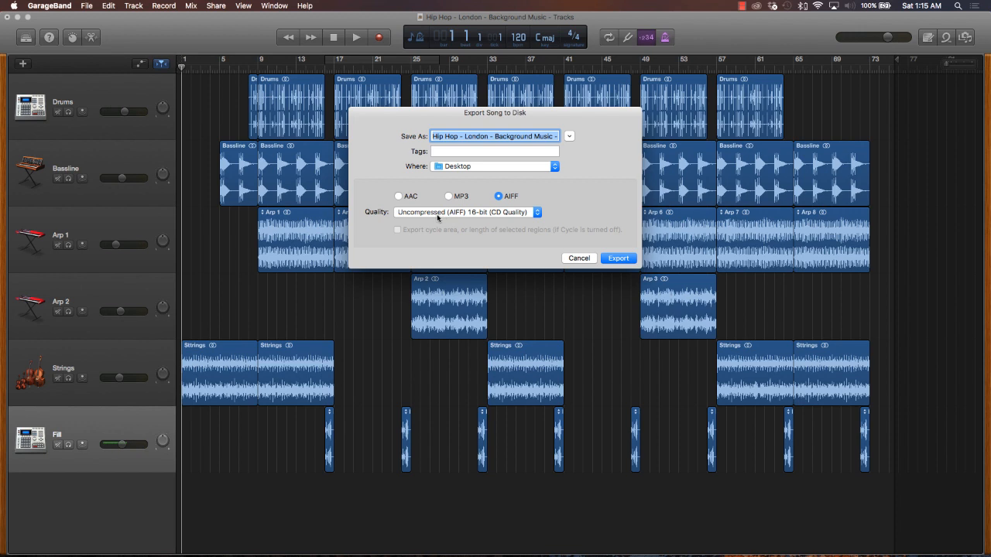
click(464, 211)
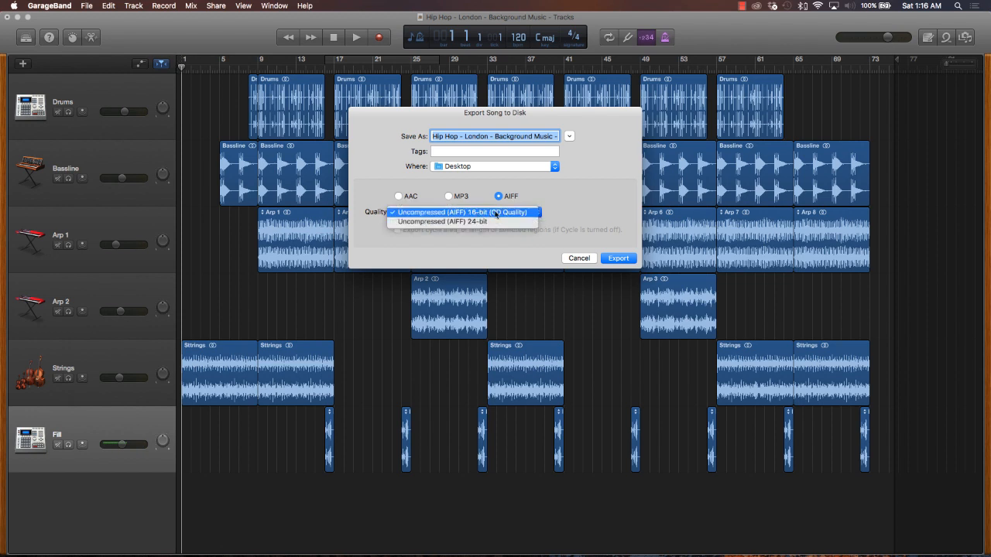
click(461, 212)
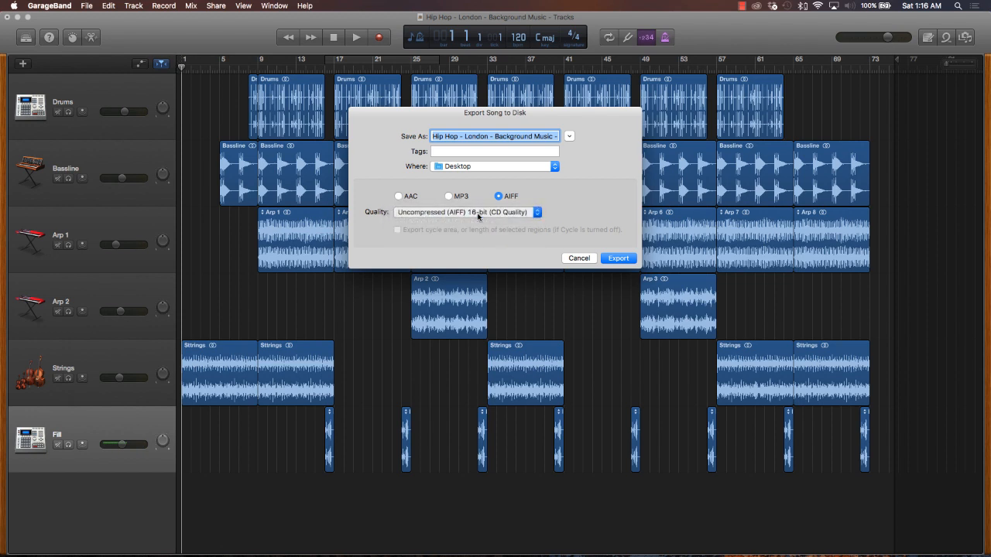
Run the export, creating the 16-bit AIFF file beside the MP3 on the Desktop
click(494, 165)
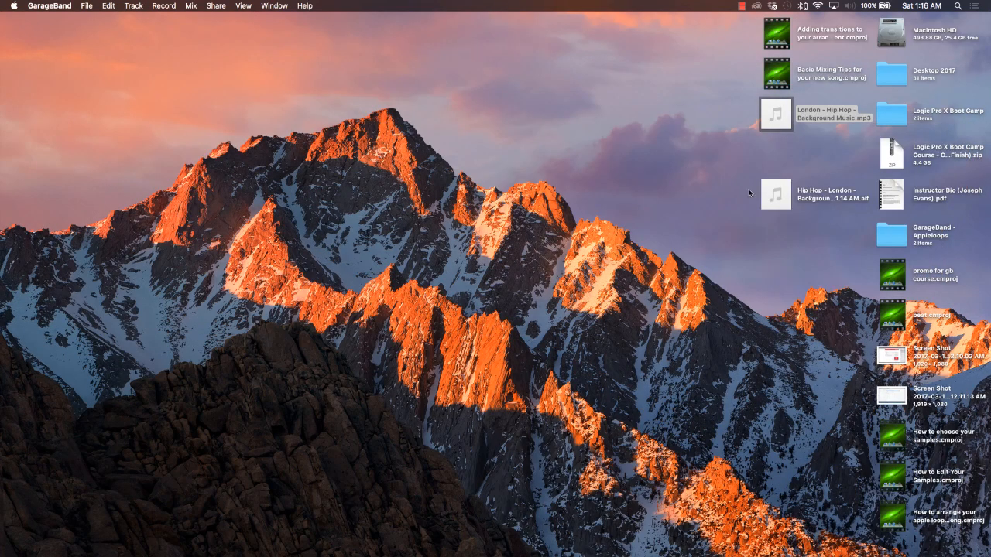
mouse_move(866, 207)
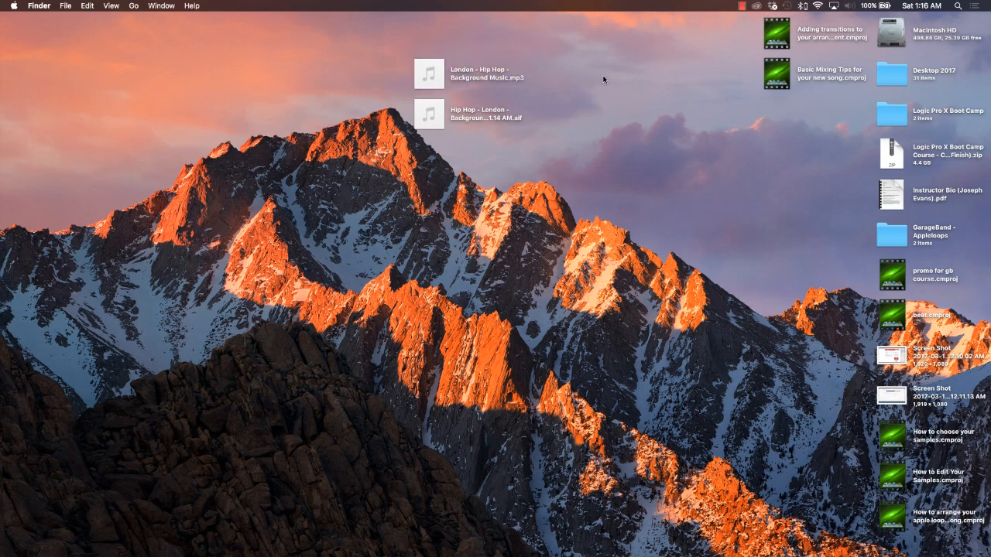
mouse_move(724, 48)
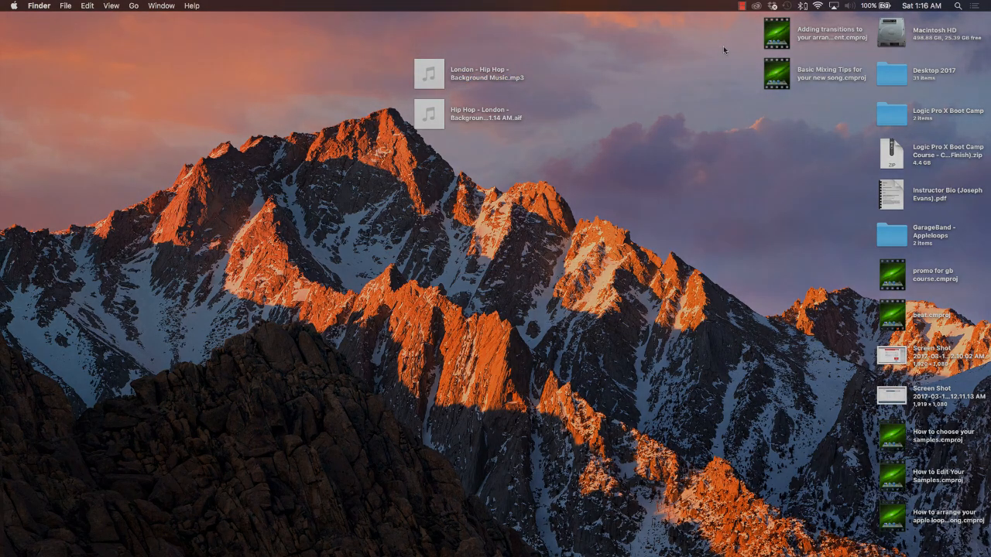